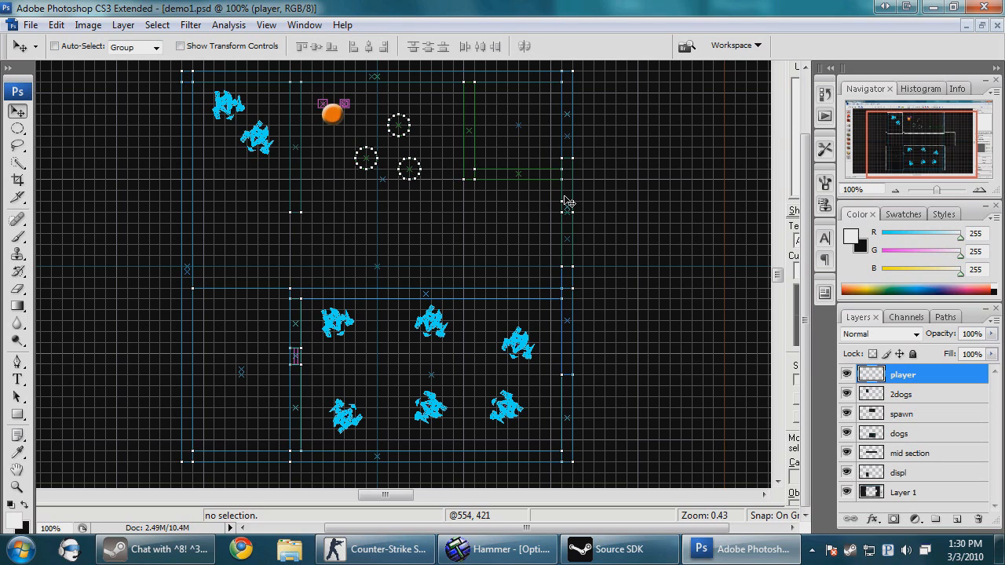
{"action": "mouse_move", "coordinate": [557, 194]}
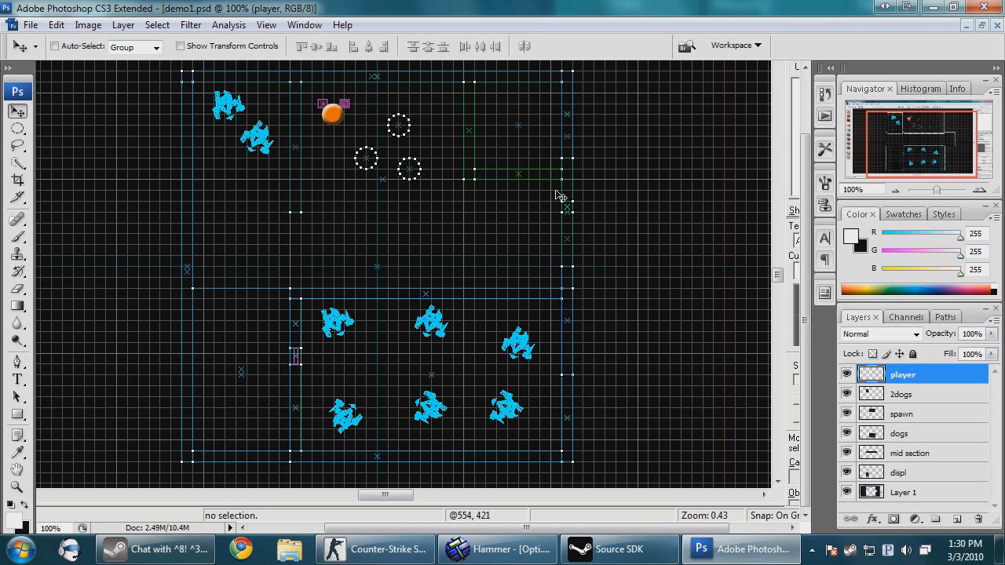
{"action": "mouse_move", "coordinate": [341, 257]}
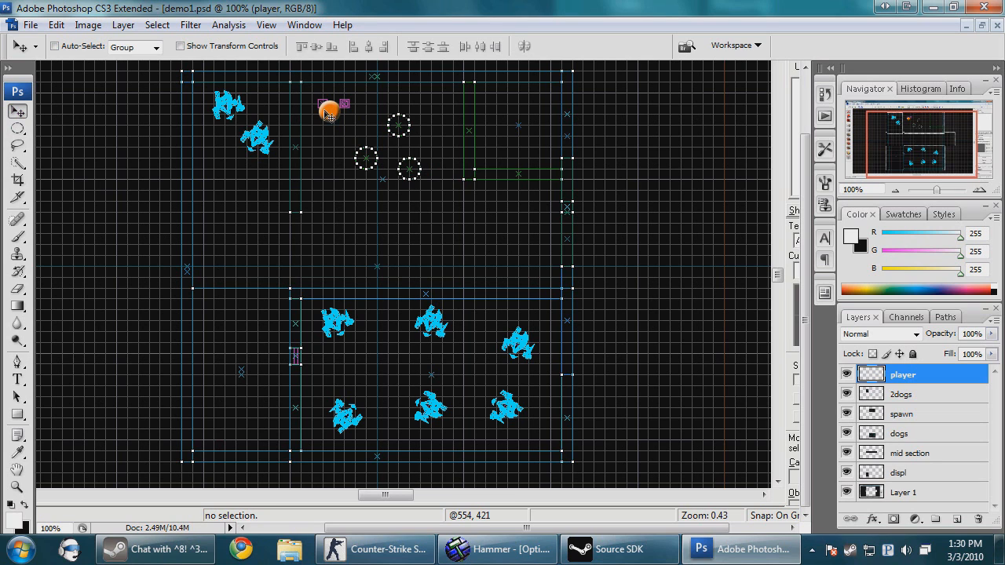
{"action": "mouse_move", "coordinate": [322, 244]}
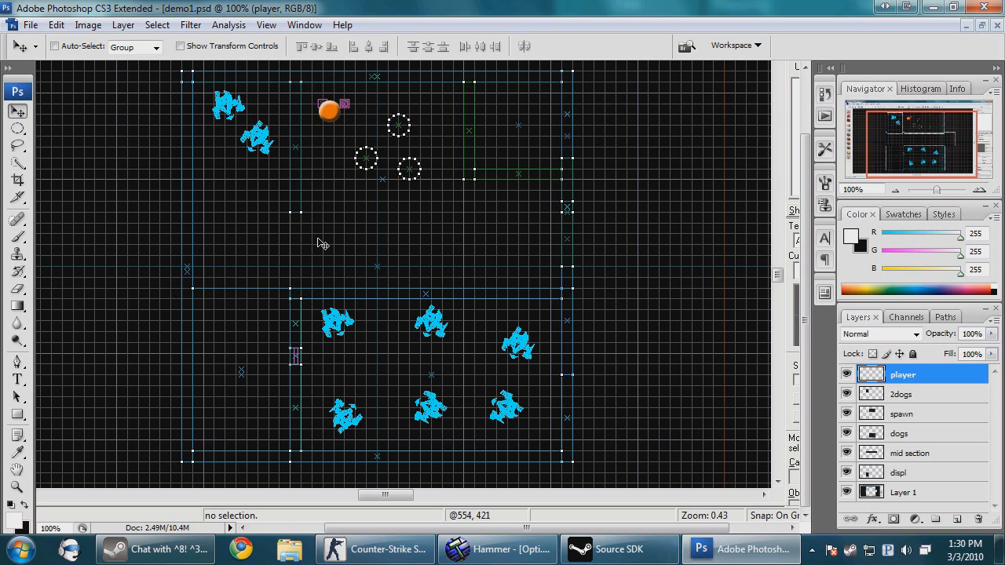
{"action": "mouse_move", "coordinate": [302, 238]}
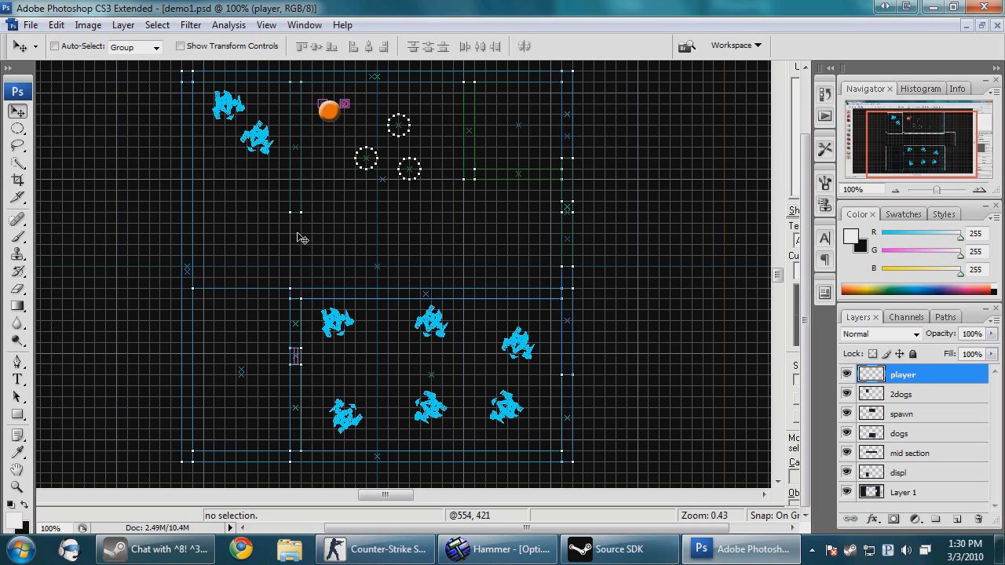
{"action": "mouse_move", "coordinate": [298, 143]}
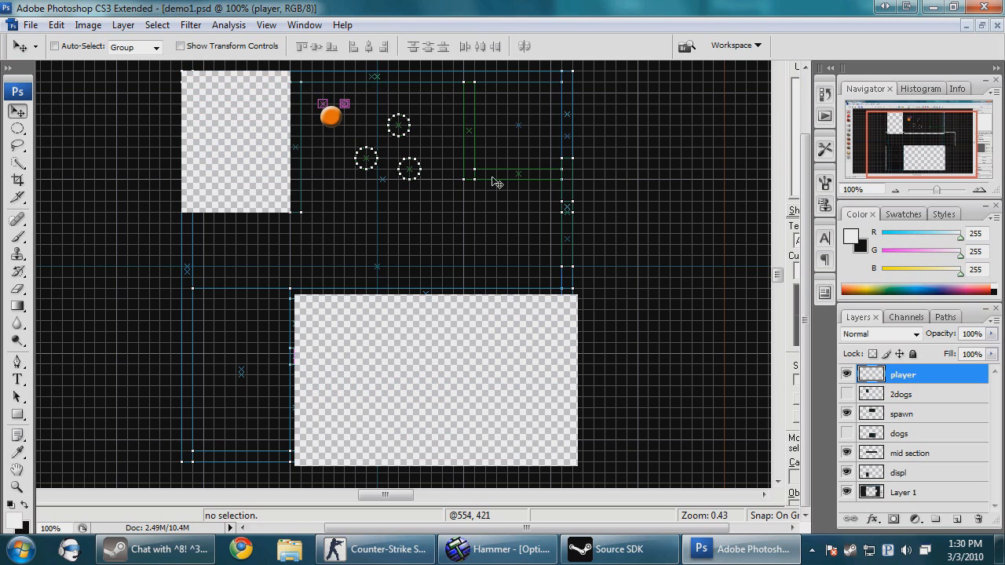
{"action": "mouse_move", "coordinate": [257, 149]}
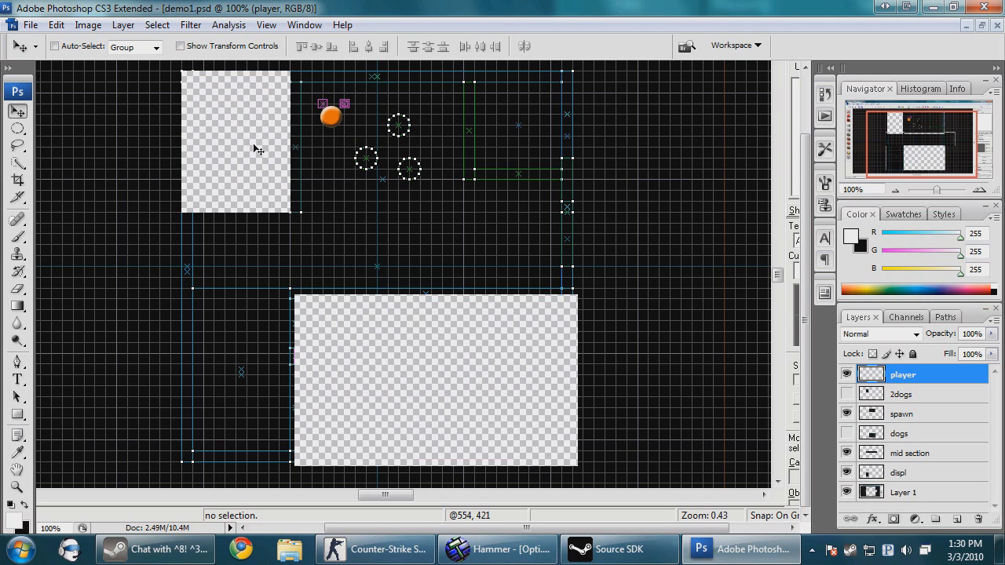
{"action": "mouse_move", "coordinate": [463, 351]}
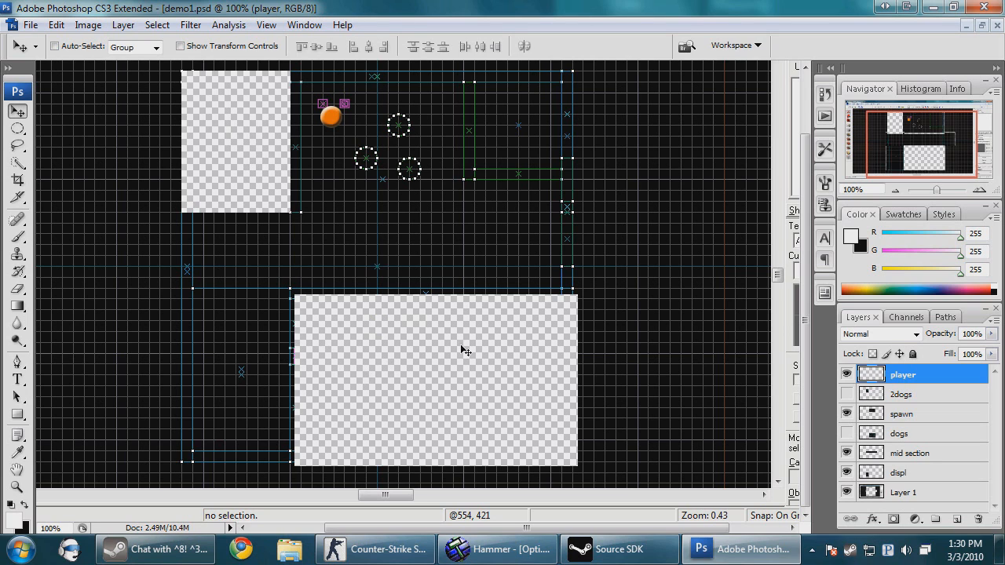
{"action": "mouse_move", "coordinate": [520, 396]}
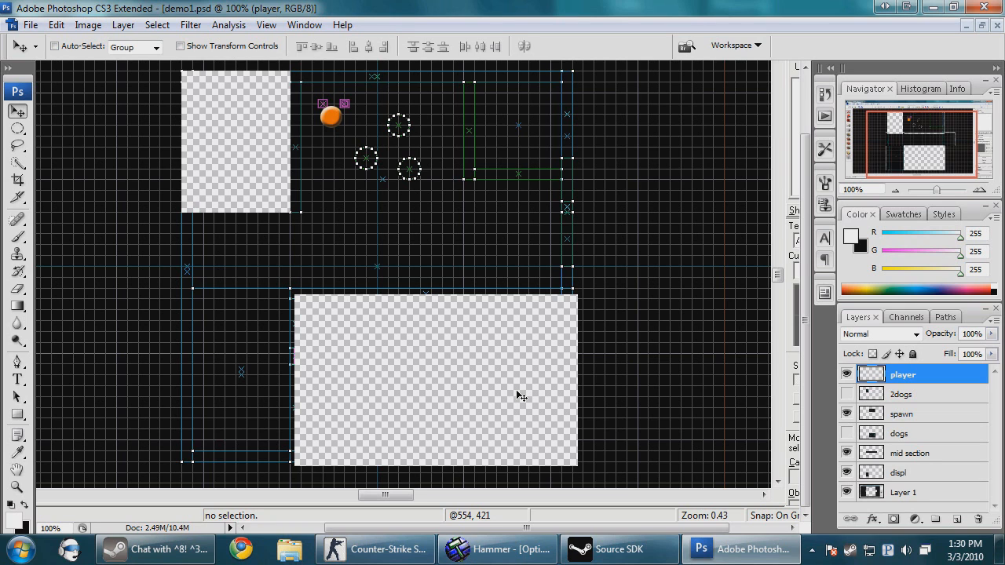
{"action": "mouse_move", "coordinate": [909, 424]}
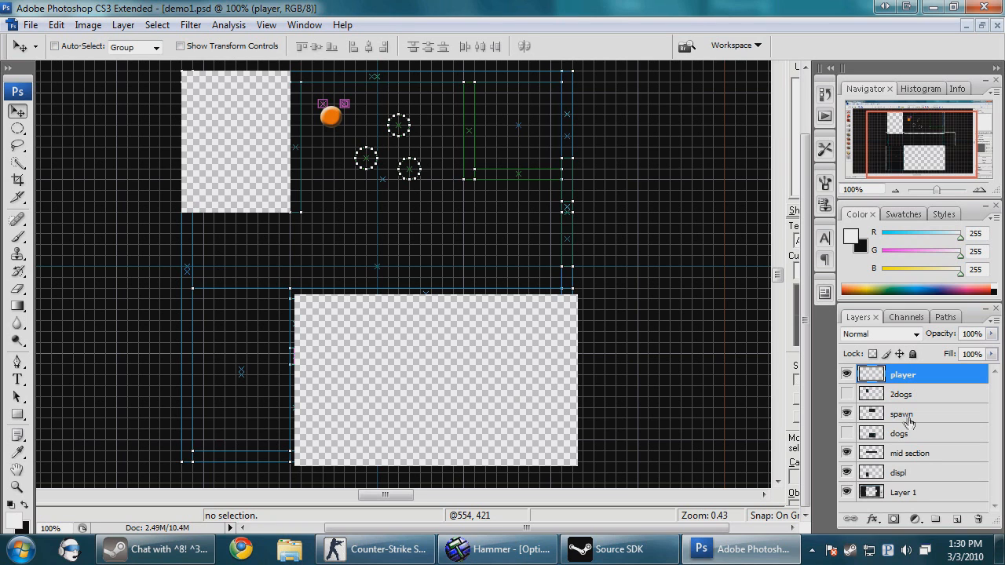
Show the dog layers and test the player marker among the dogs, then return it to spawn.
{"action": "left_click", "coordinate": [846, 433]}
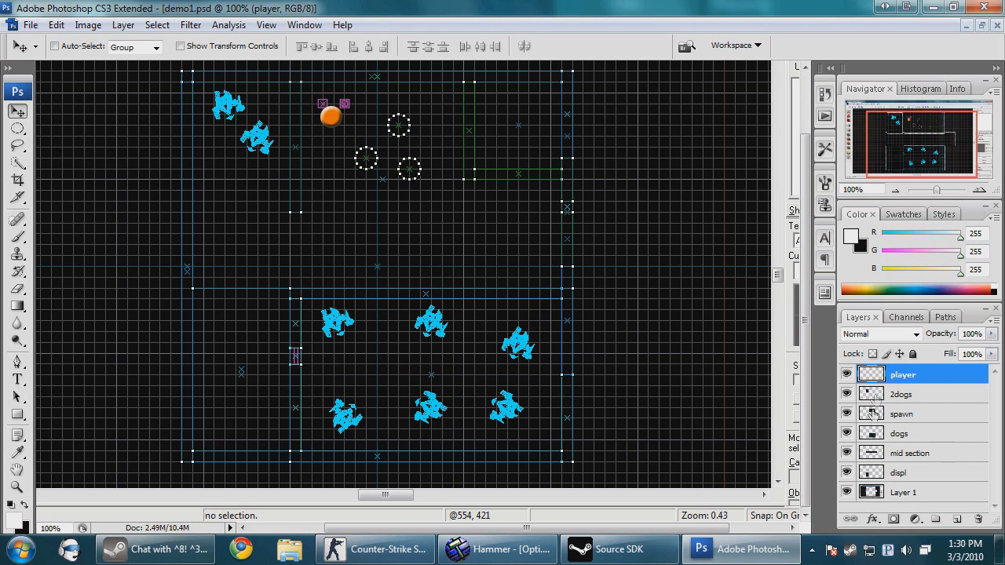
{"action": "left_click_drag", "start_coordinate": [330, 116], "coordinate": [365, 339]}
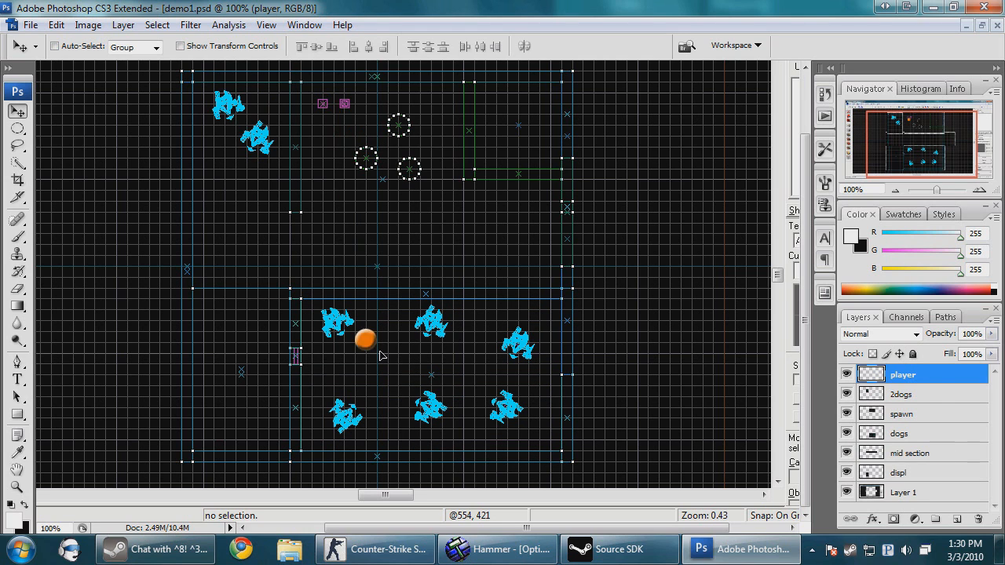
{"action": "left_click_drag", "start_coordinate": [365, 339], "coordinate": [387, 369]}
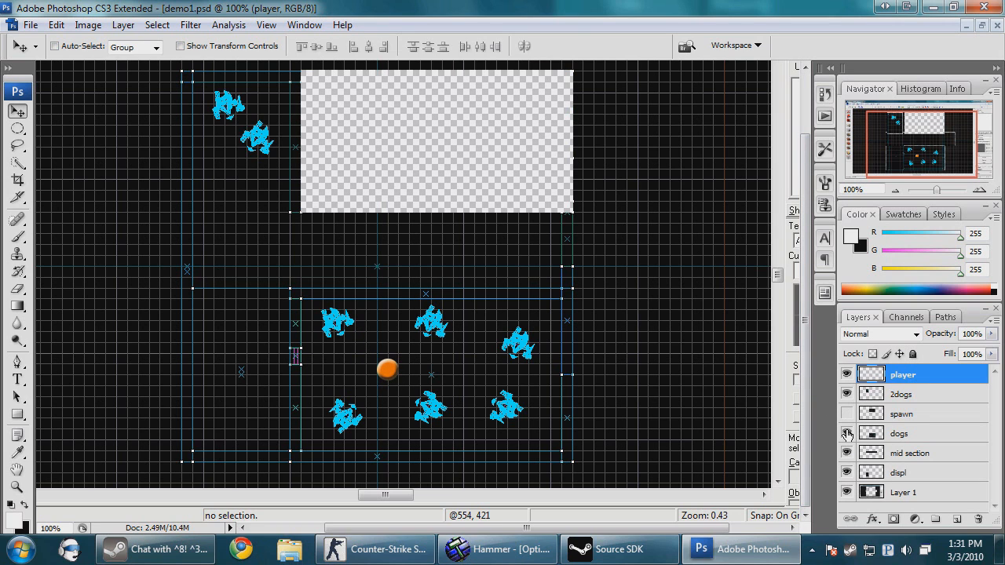
{"action": "mouse_move", "coordinate": [847, 433]}
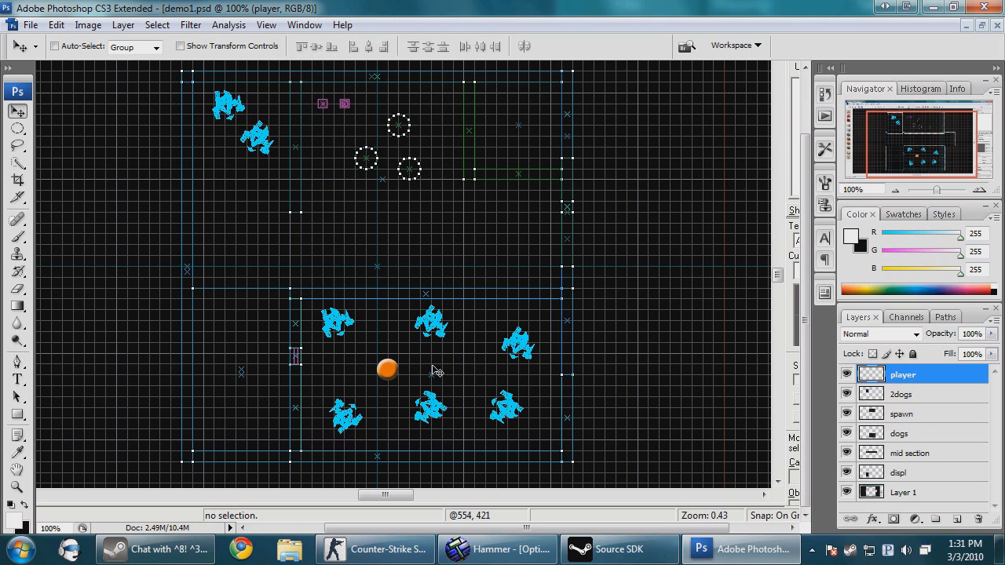
{"action": "left_click_drag", "start_coordinate": [387, 370], "coordinate": [328, 126]}
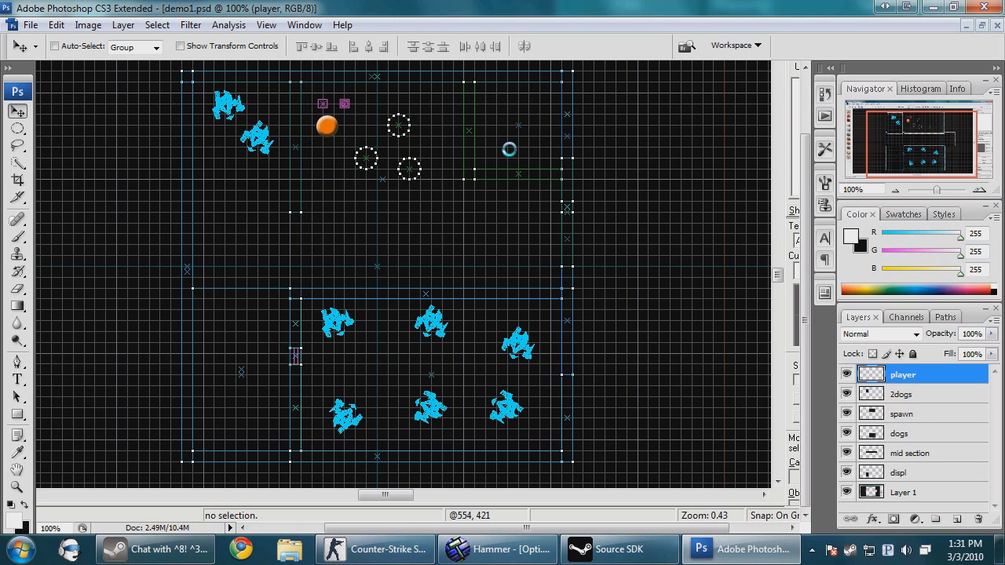
{"action": "left_click", "coordinate": [497, 549]}
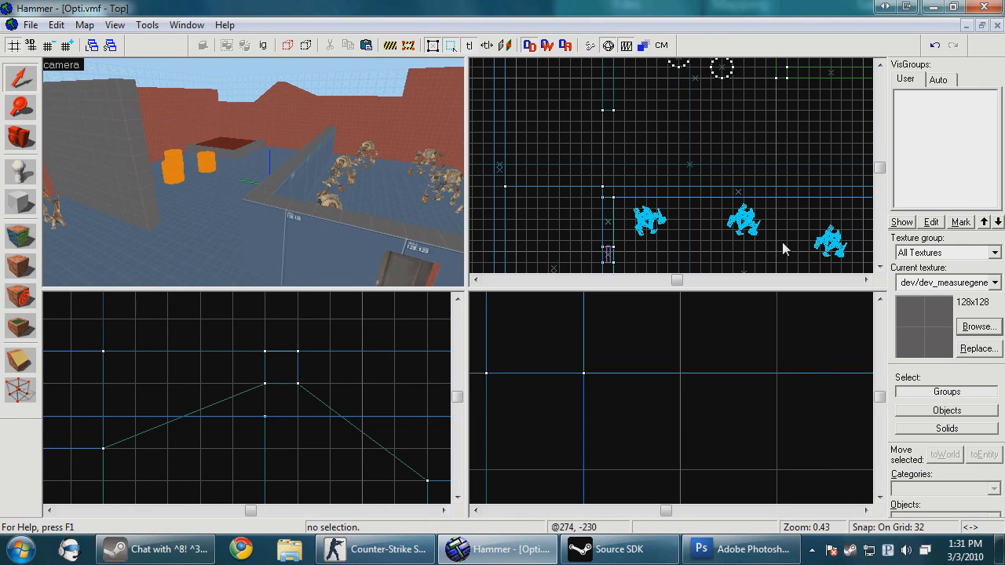
{"action": "left_click", "coordinate": [979, 326]}
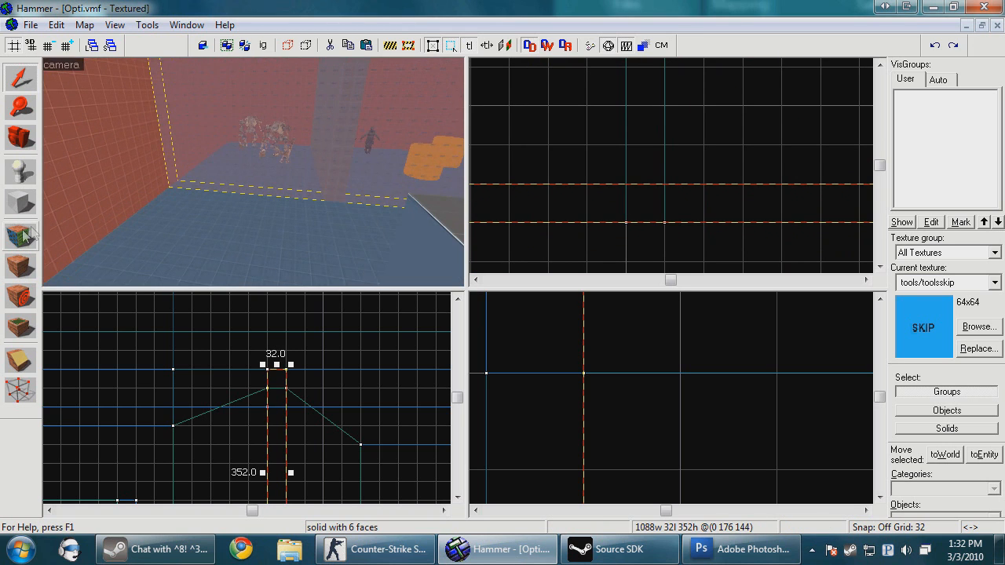
Filter Hammer's texture browser to 'hint' textures.
{"action": "left_click", "coordinate": [979, 326]}
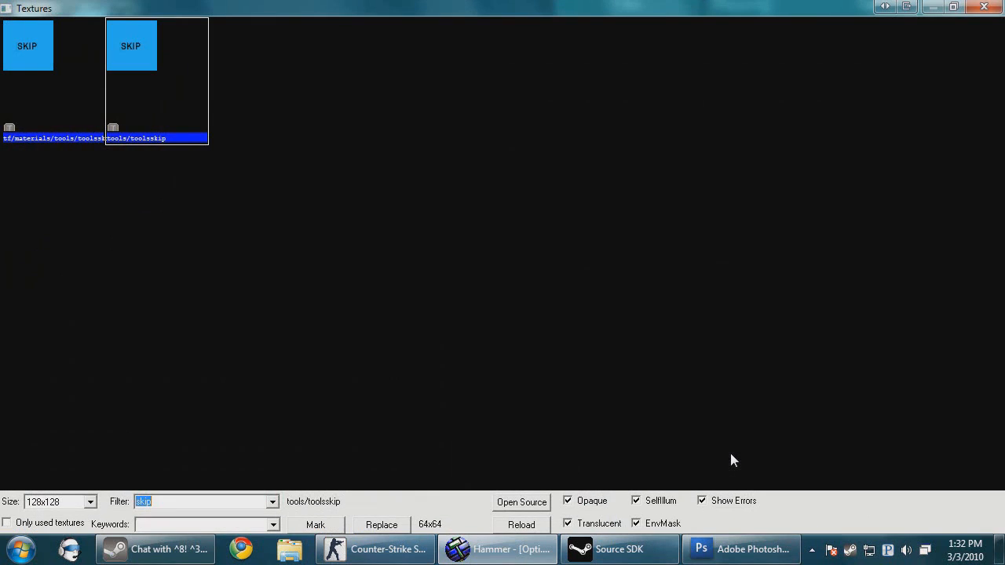
{"action": "type", "text": "hint"}
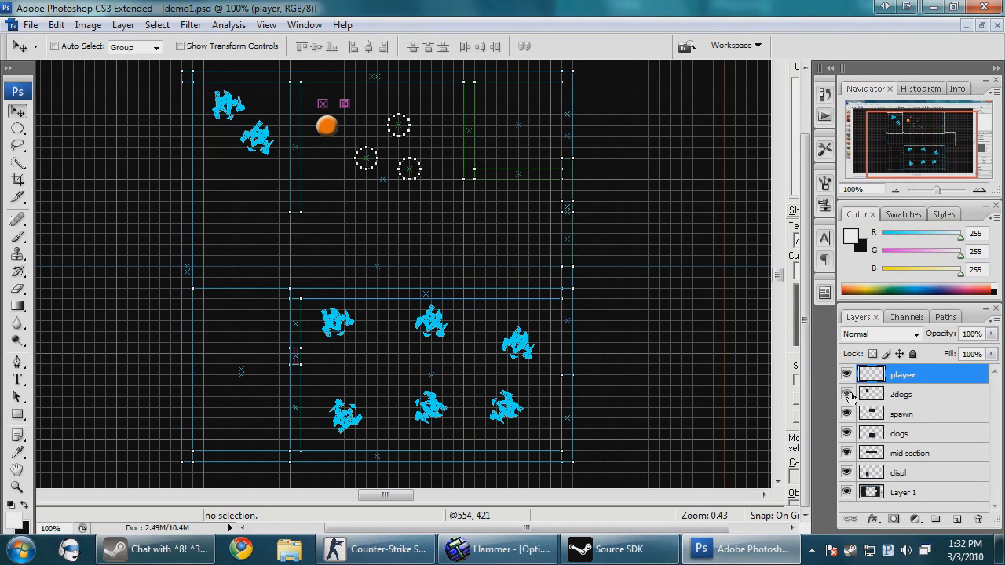
Hide Photoshop's 2dogs layer and go back to Hammer.
{"action": "left_click", "coordinate": [847, 394]}
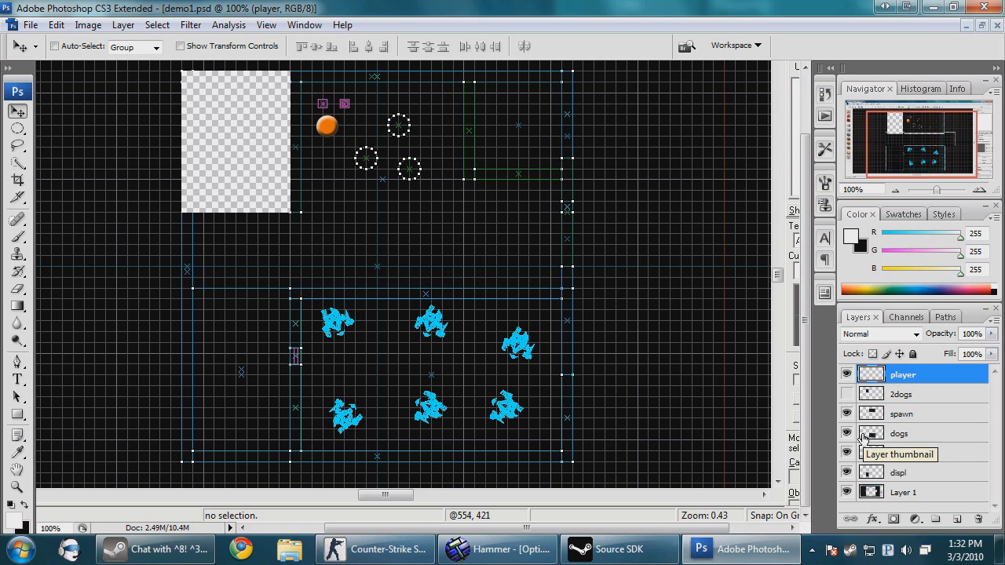
{"action": "mouse_move", "coordinate": [887, 448]}
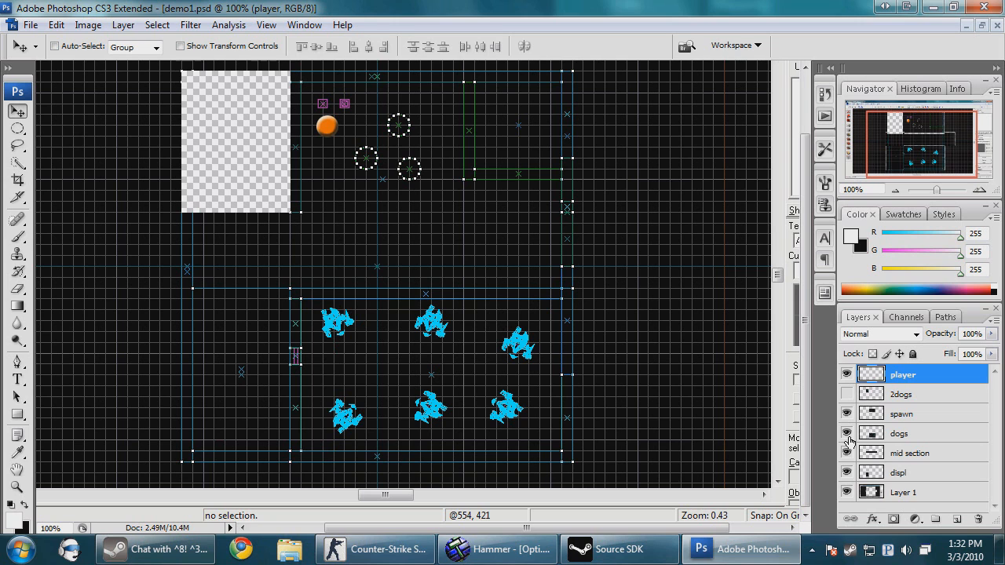
{"action": "left_click", "coordinate": [497, 549]}
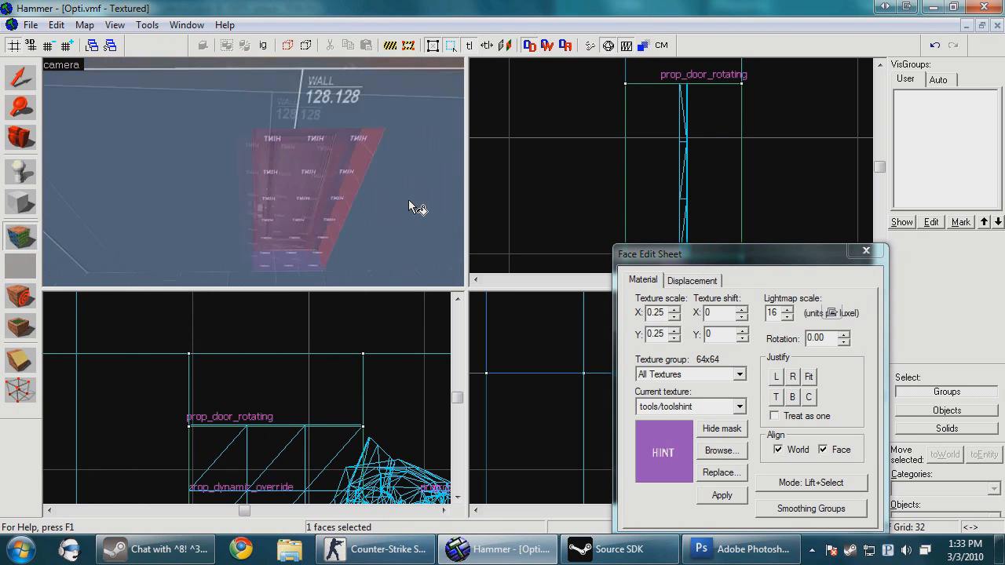
Close the Face Edit Sheet, leaving tools/toolsskip as the current texture.
{"action": "left_click", "coordinate": [866, 249]}
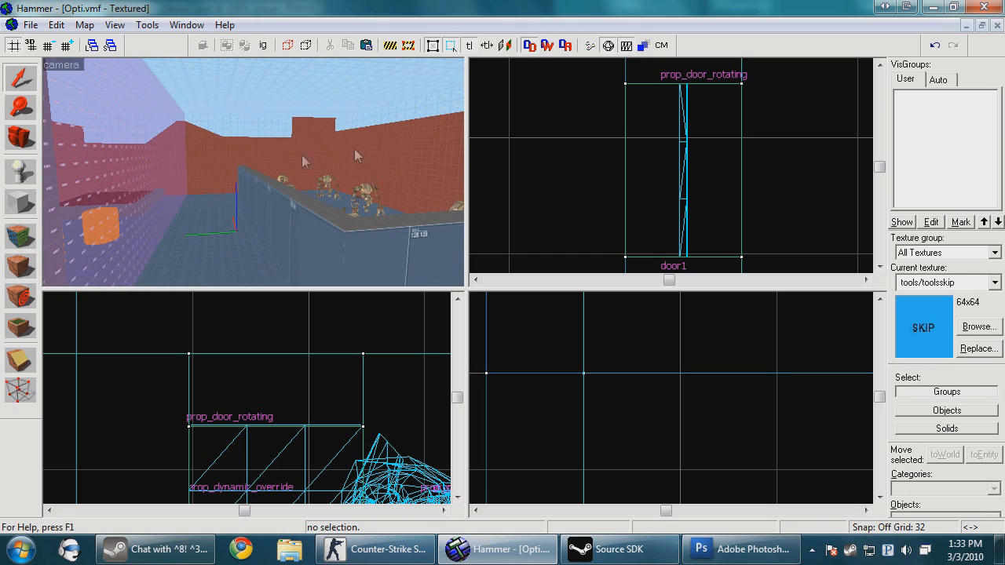
{"action": "mouse_move", "coordinate": [269, 159]}
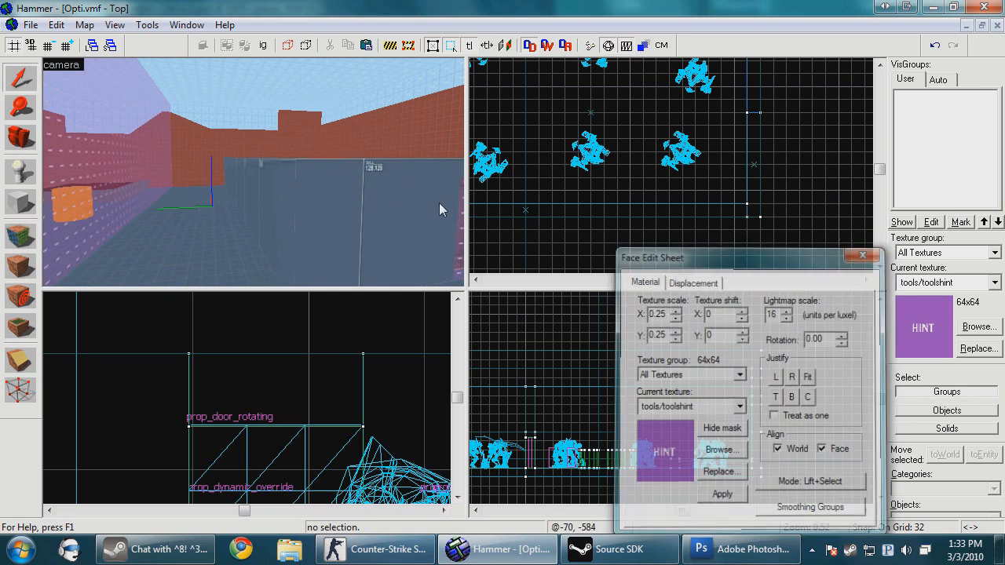
Select a face on the diagonal brush and assign it tools/toolshint.
{"action": "left_click", "coordinate": [862, 255]}
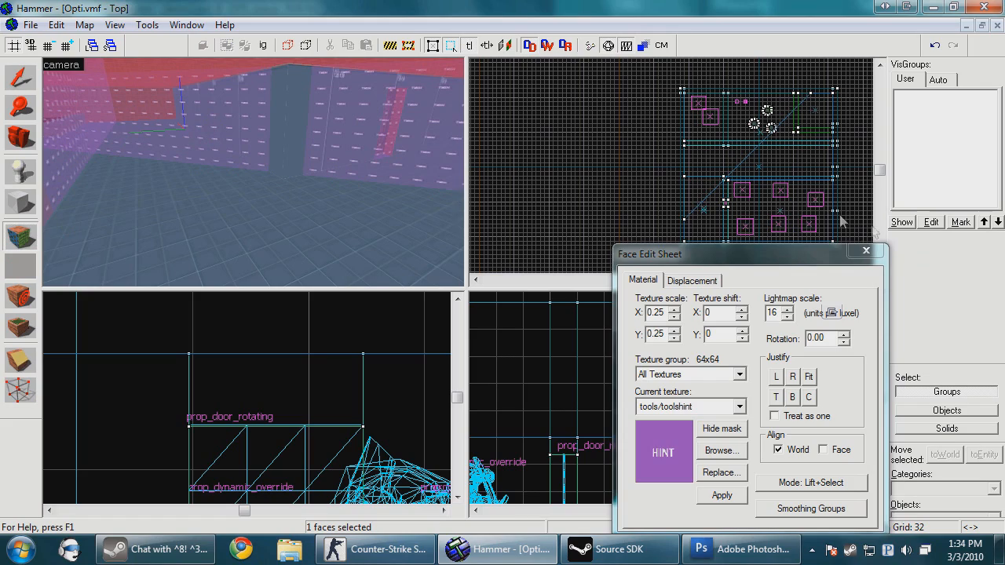
{"action": "left_click", "coordinate": [867, 250]}
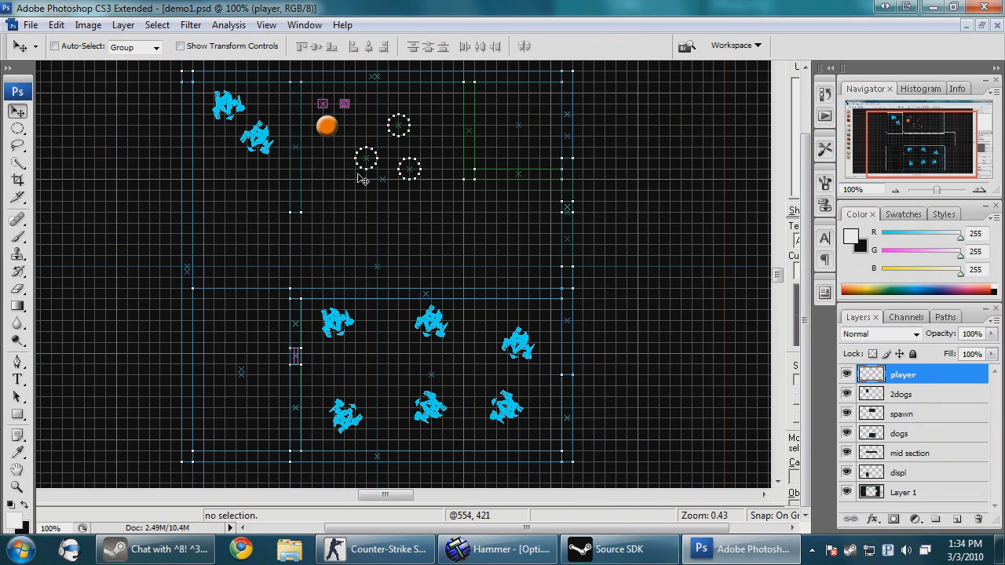
Move the player marker to the middle area, sketch sight lines, and hide the lower dogs.
{"action": "left_click_drag", "start_coordinate": [327, 126], "coordinate": [504, 253]}
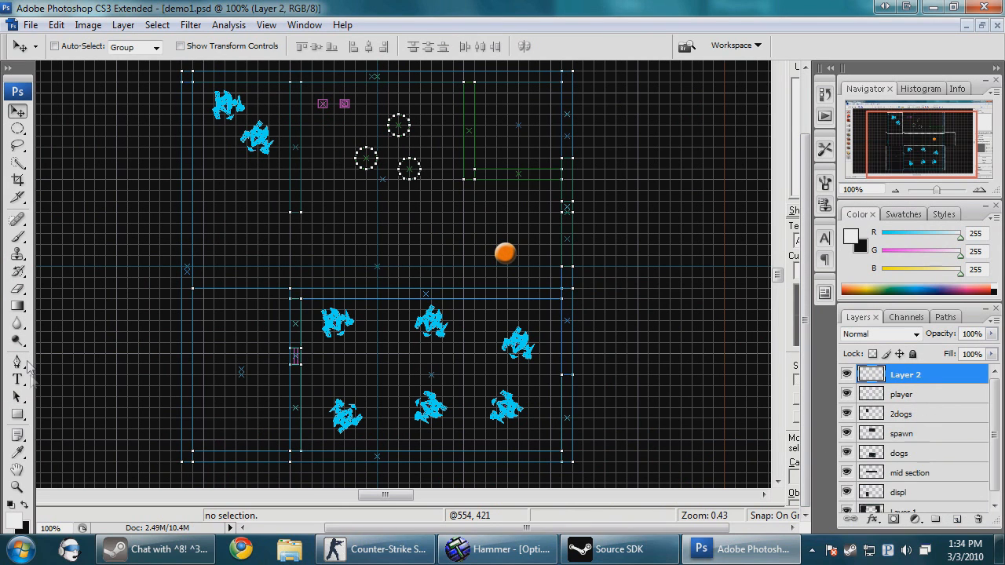
{"action": "left_click", "coordinate": [18, 236]}
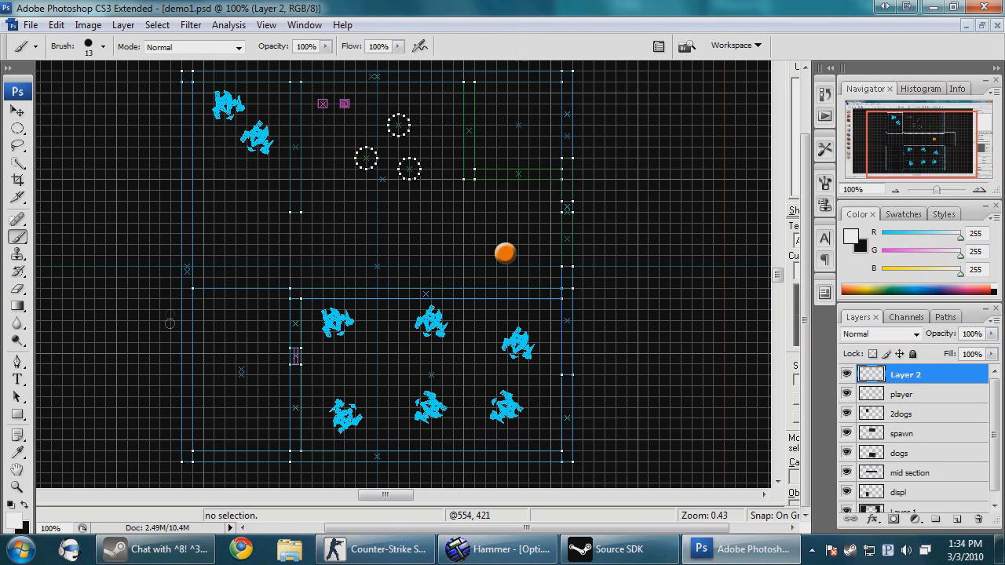
{"action": "left_click_drag", "start_coordinate": [170, 384], "coordinate": [496, 162]}
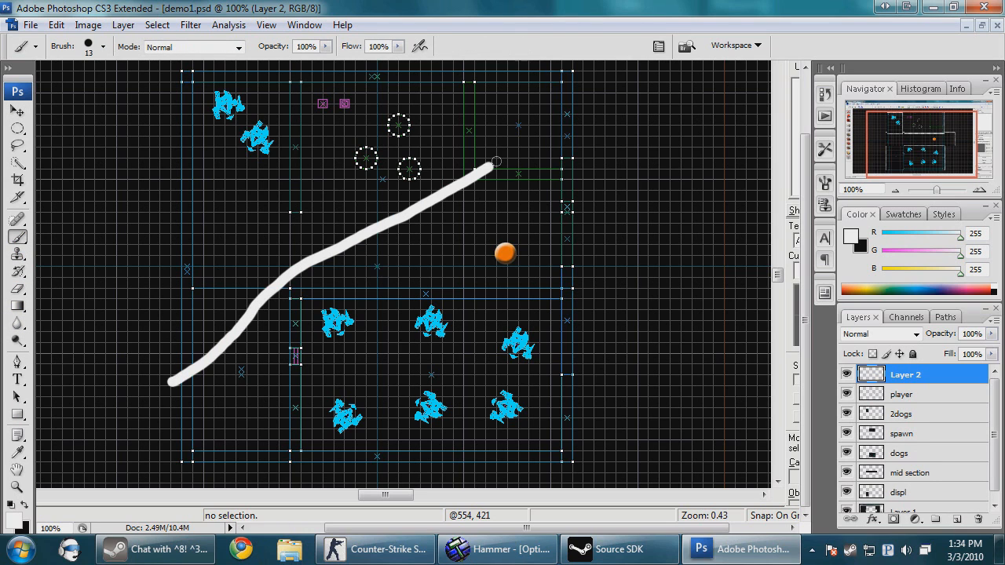
{"action": "left_click_drag", "start_coordinate": [494, 161], "coordinate": [628, 70]}
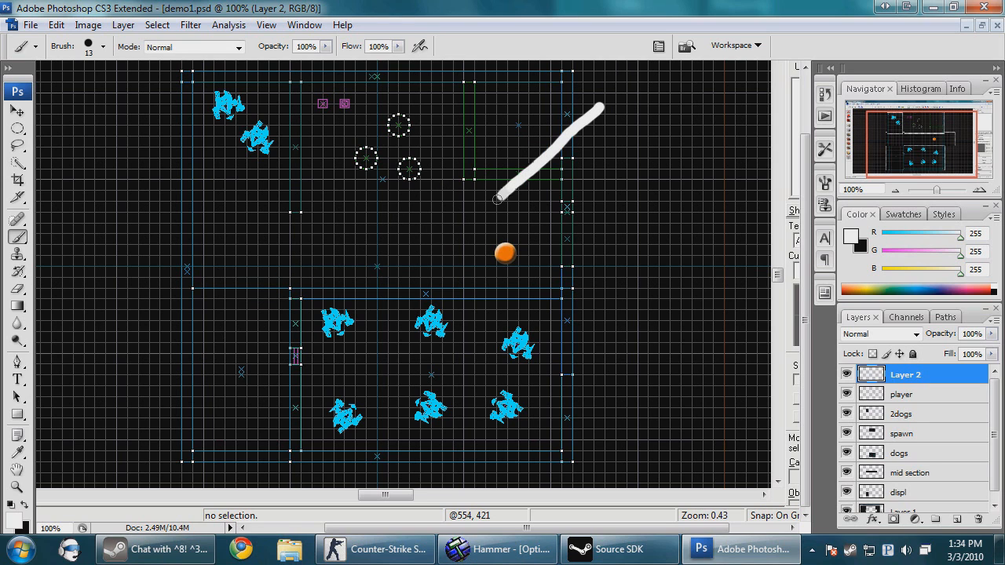
{"action": "left_click_drag", "start_coordinate": [495, 200], "coordinate": [118, 357]}
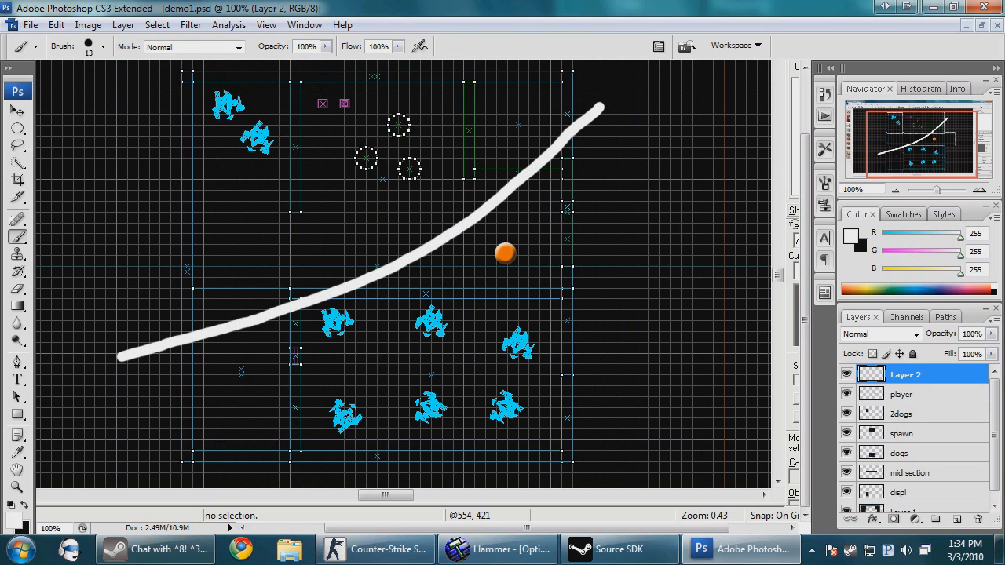
{"action": "left_click", "coordinate": [846, 452]}
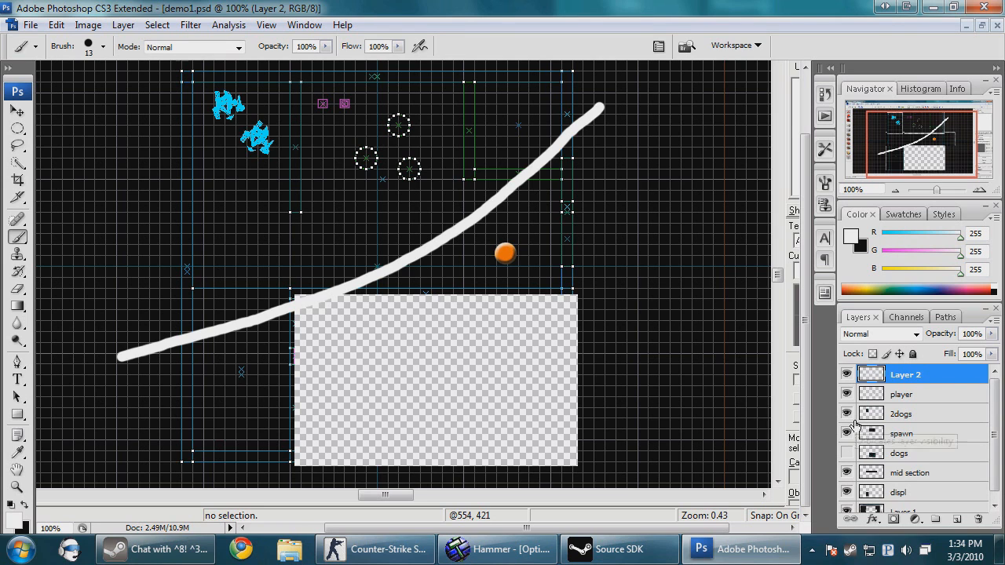
{"action": "mouse_move", "coordinate": [848, 433]}
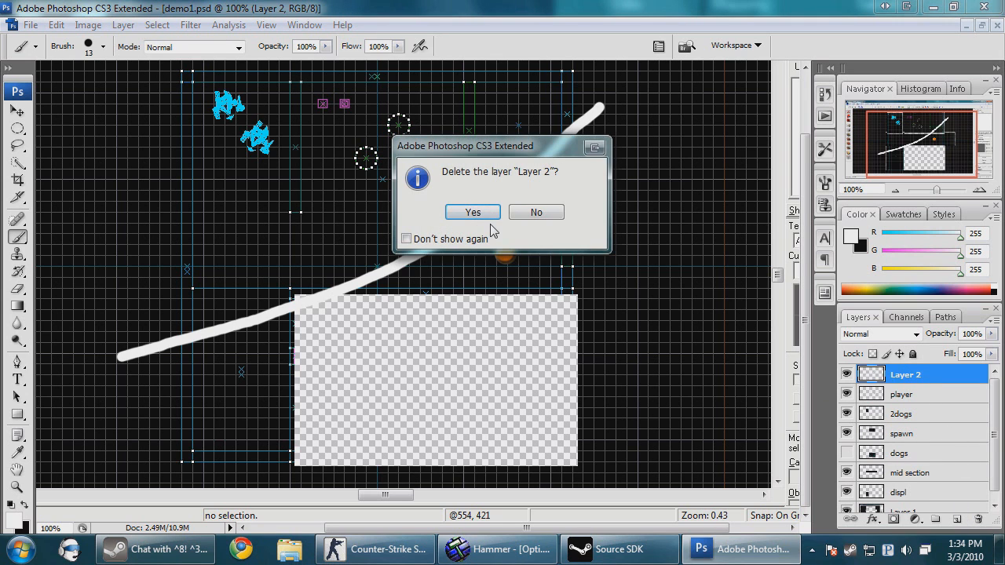
Remove the sketch layer and sketch lines from the two top-left dogs to spawn.
{"action": "left_click", "coordinate": [472, 212]}
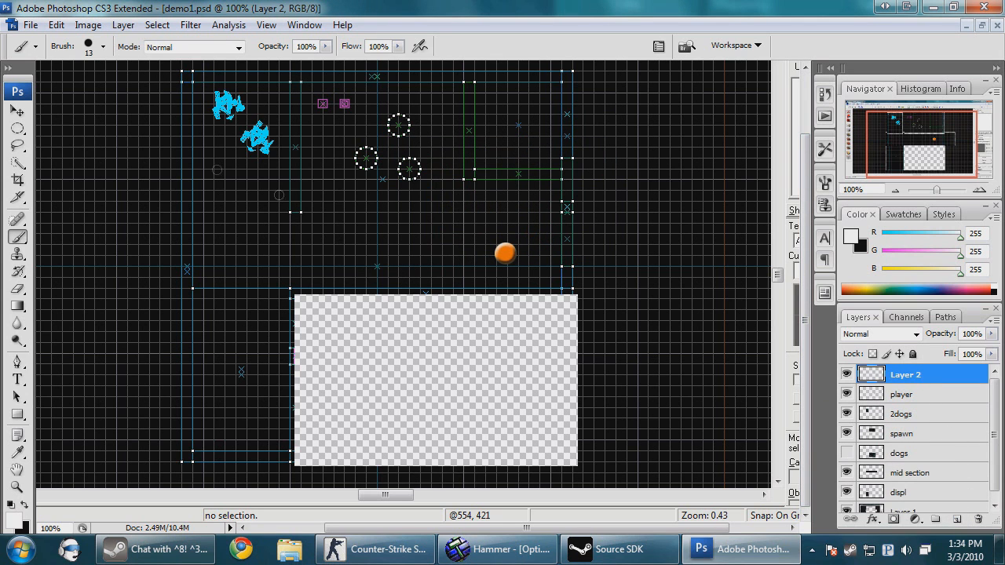
{"action": "left_click_drag", "start_coordinate": [255, 188], "coordinate": [290, 212]}
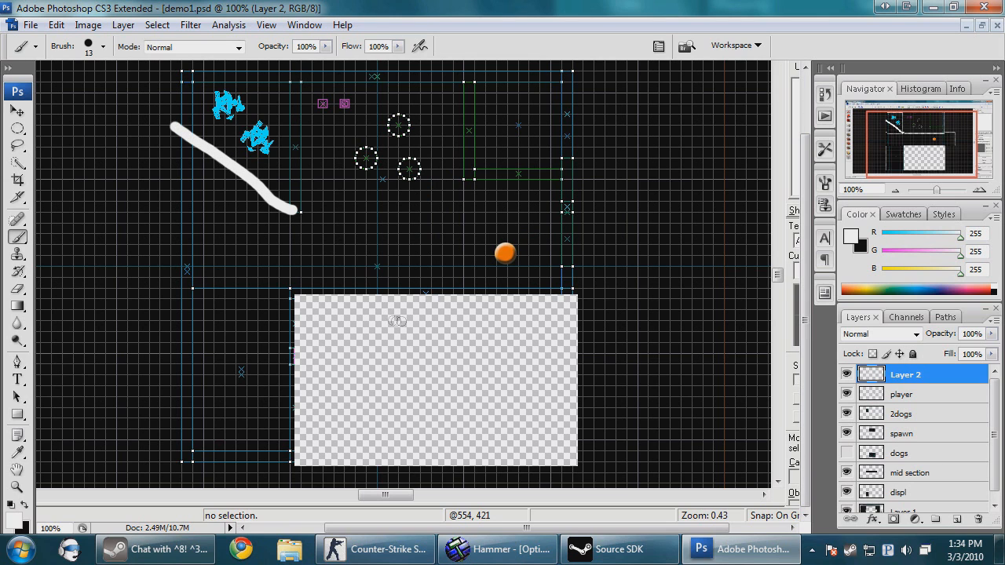
{"action": "left_click_drag", "start_coordinate": [282, 204], "coordinate": [436, 291]}
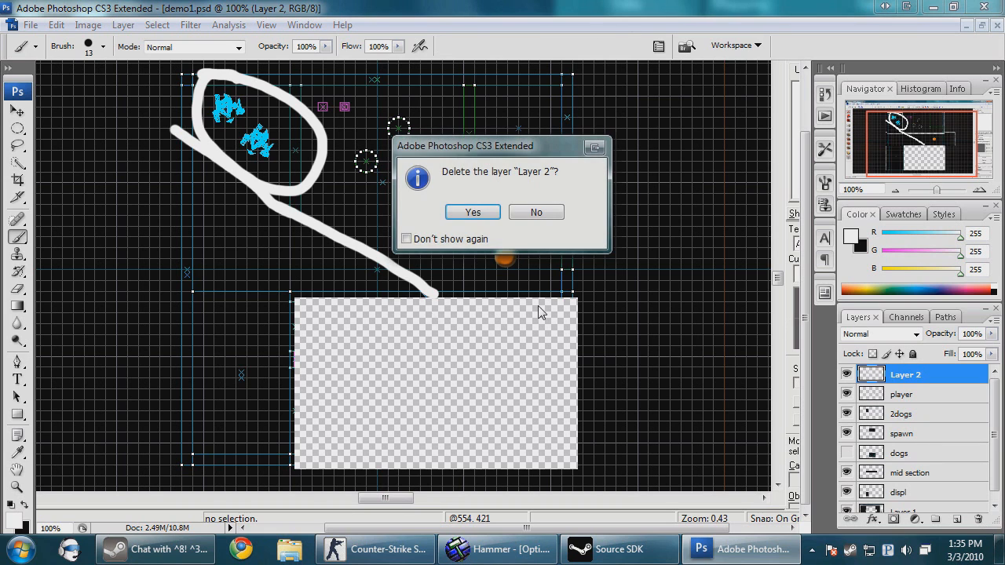
{"action": "left_click", "coordinate": [498, 549]}
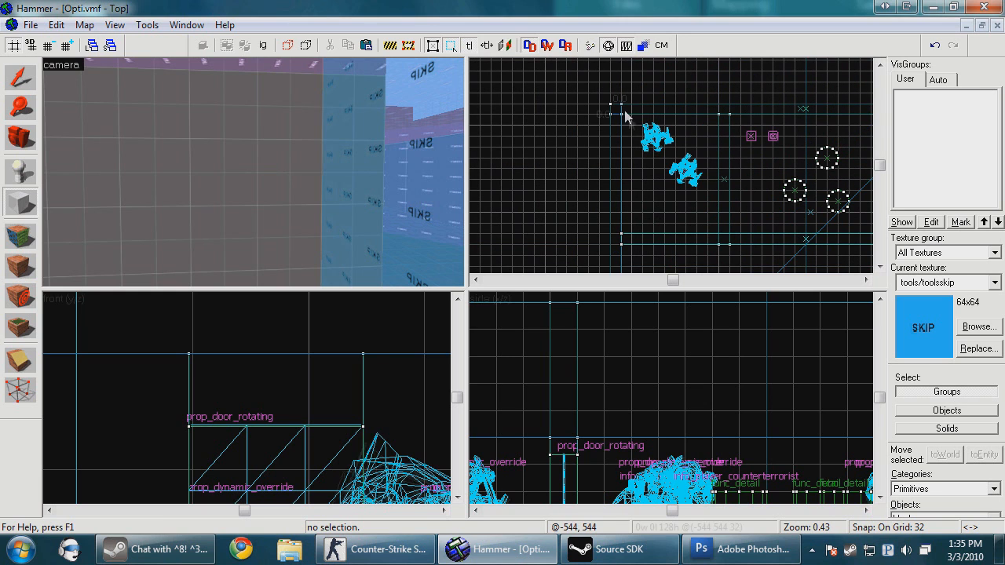
Give the wall face beside the two-dog area the tools/toolshint texture.
{"action": "left_click_drag", "start_coordinate": [620, 110], "coordinate": [723, 251]}
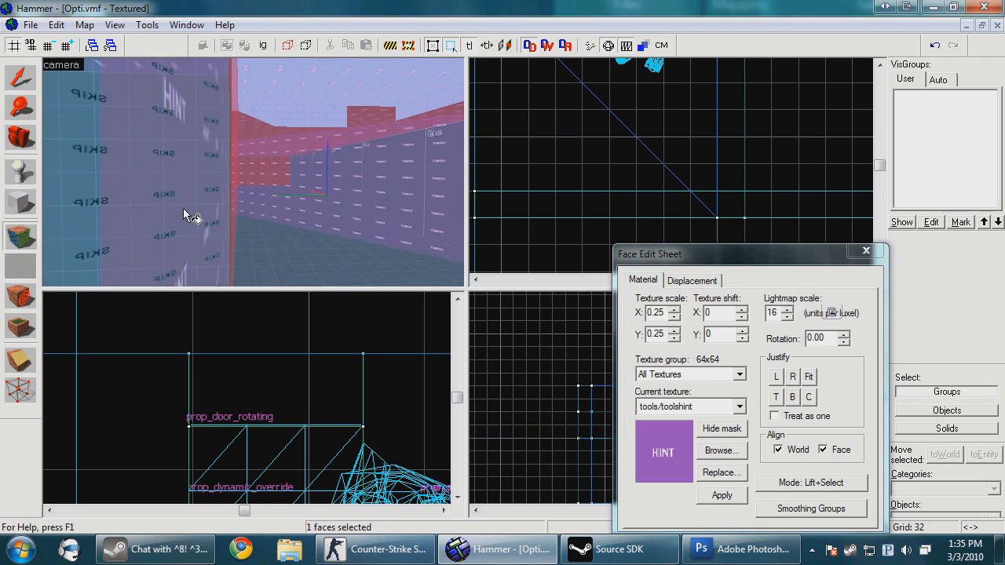
{"action": "left_click", "coordinate": [867, 250]}
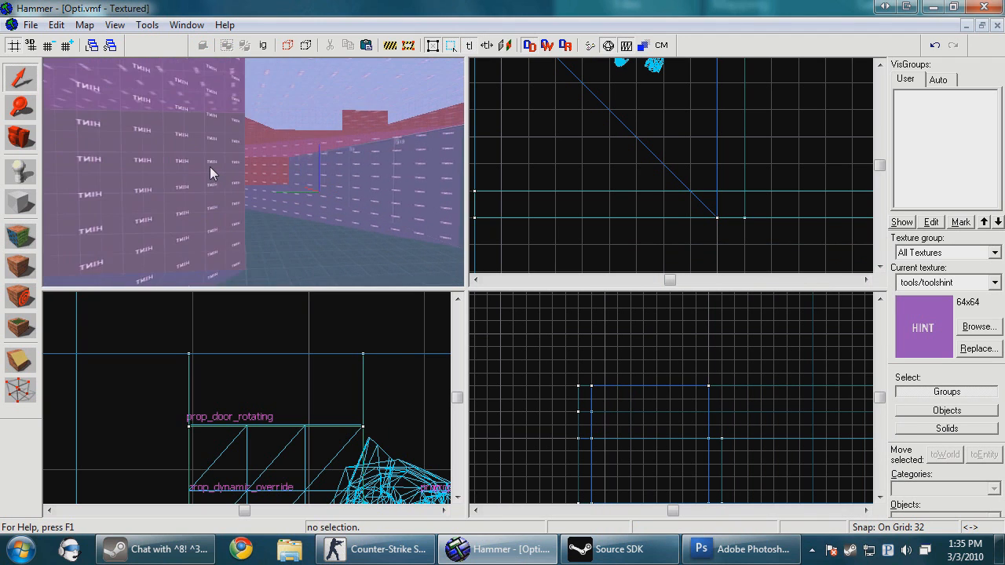